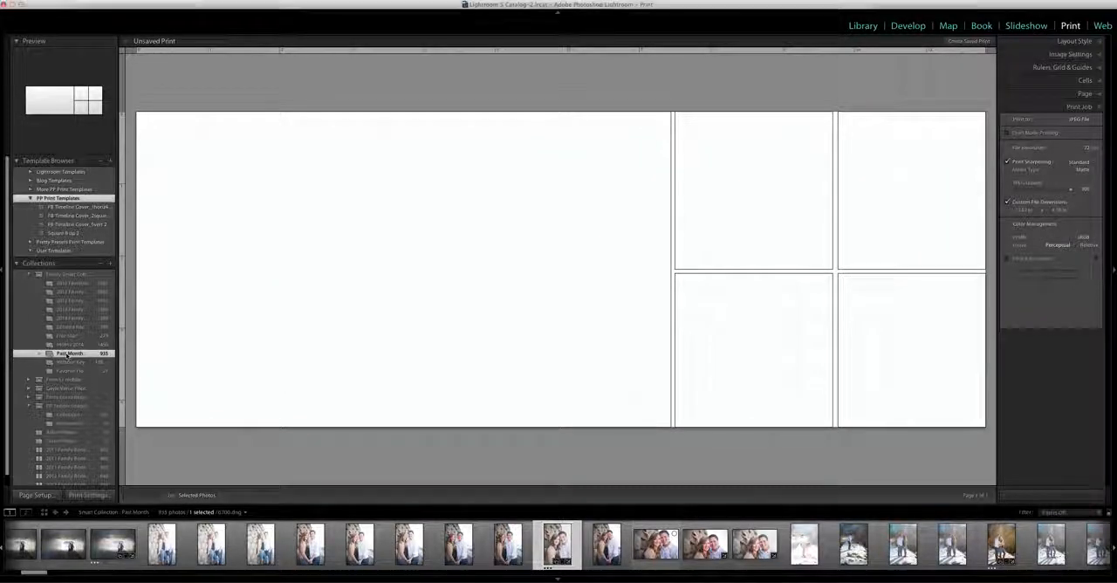
{"action": "mouse_move", "coordinate": [69, 352]}
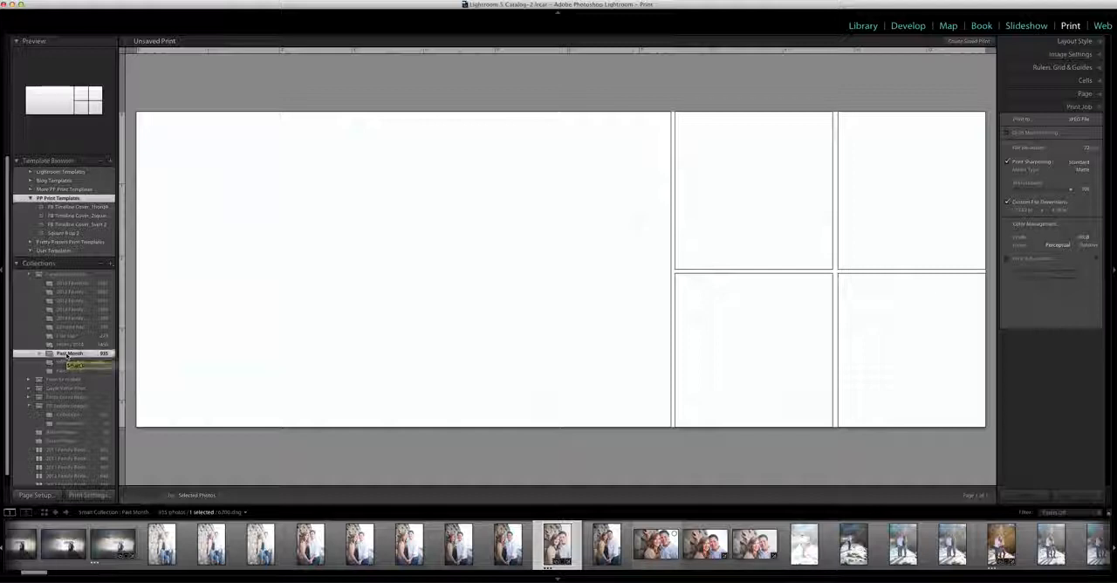
Apply the FB timeline cover template and show the couple's collection in the filmstrip
{"action": "left_click", "coordinate": [70, 363]}
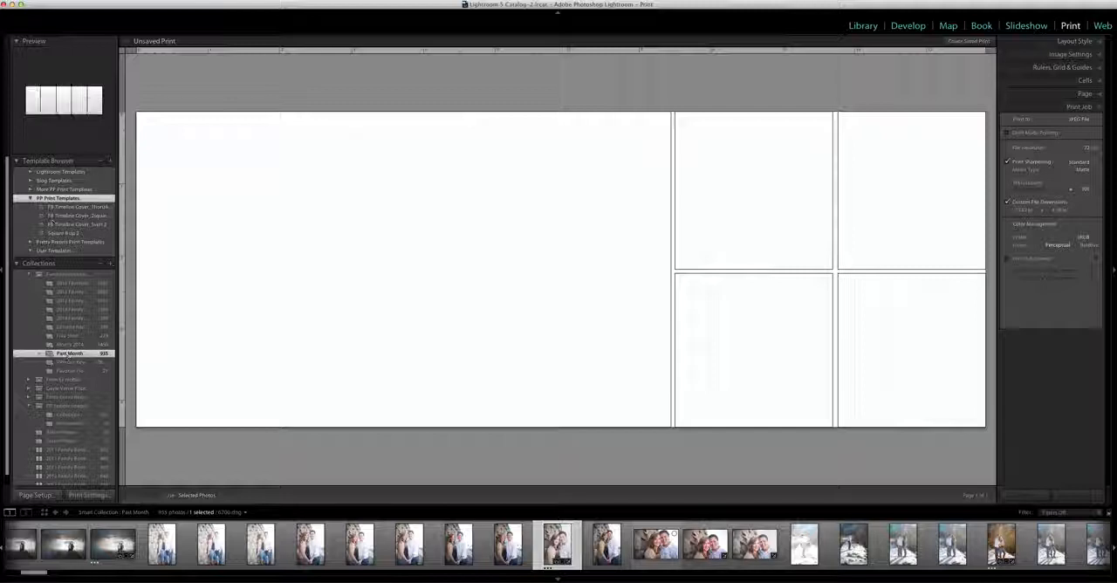
{"action": "left_click", "coordinate": [78, 206]}
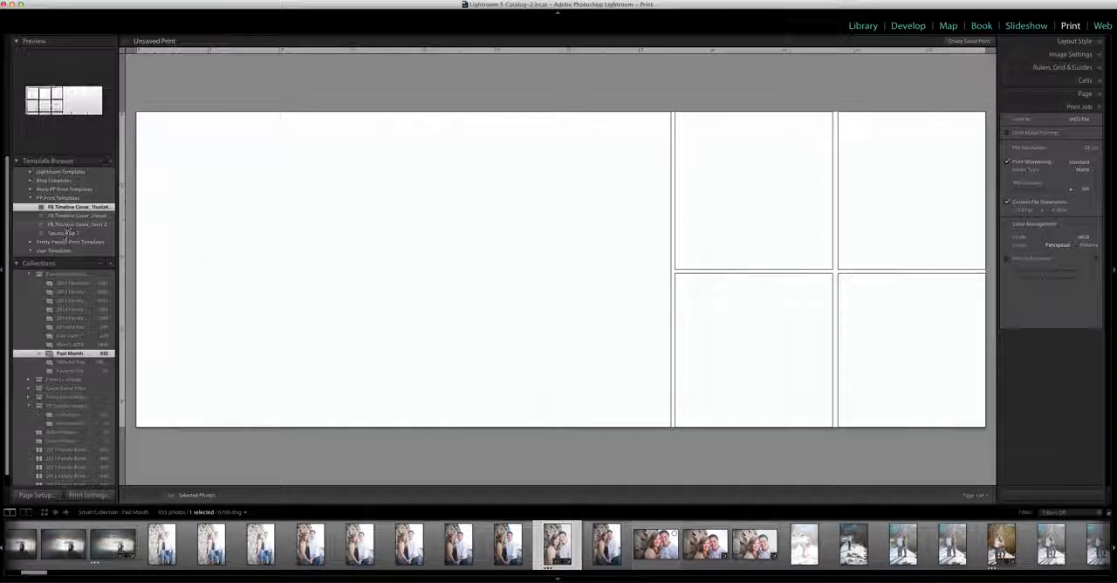
{"action": "left_click", "coordinate": [62, 234]}
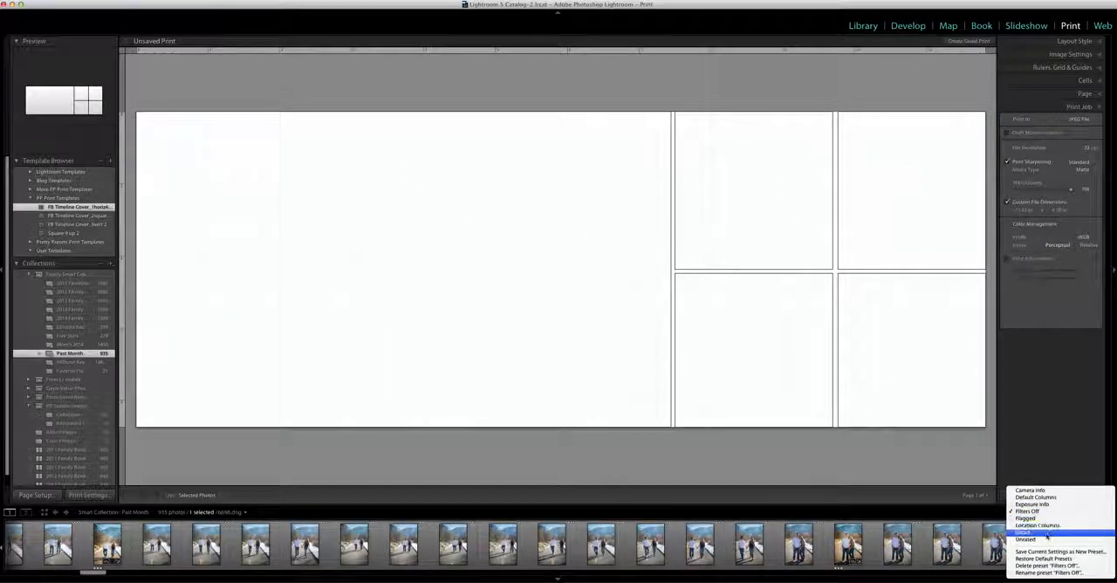
Filter the filmstrip and place couple photos in the large cell and upper-left small cell
{"action": "left_click", "coordinate": [1033, 532]}
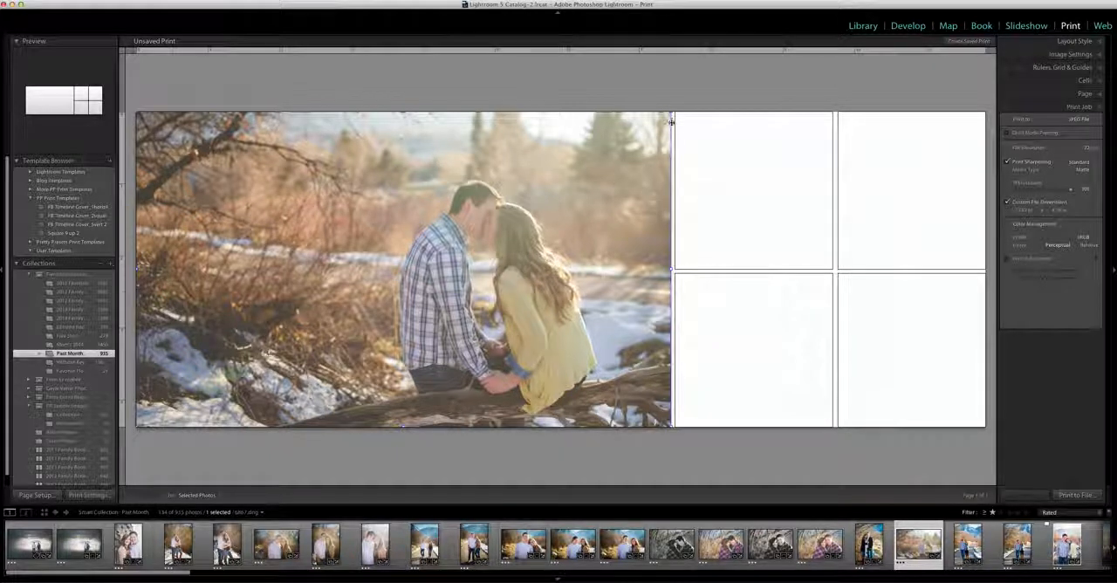
{"action": "mouse_move", "coordinate": [637, 190]}
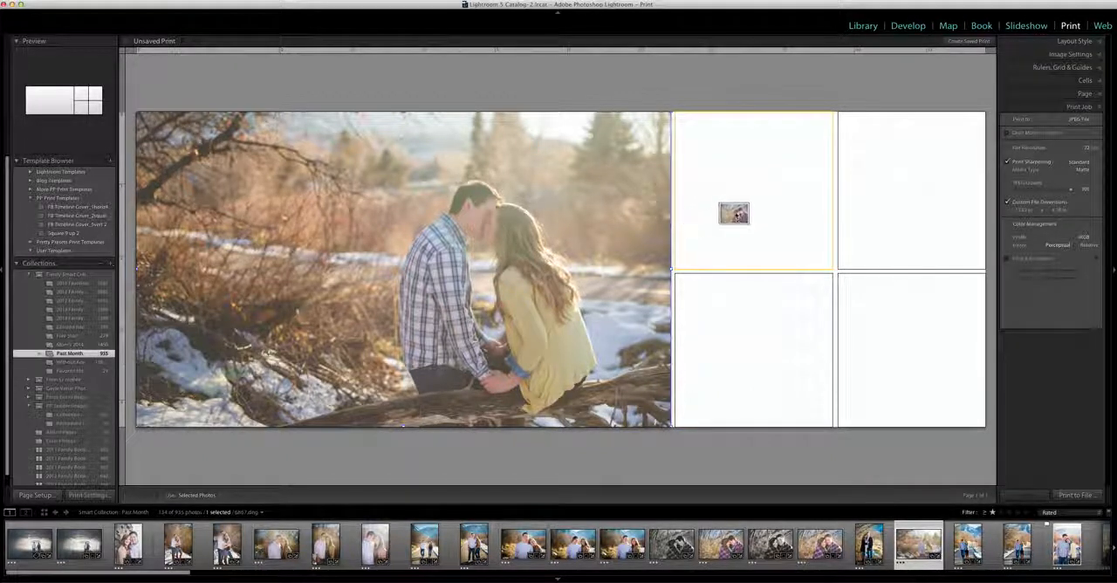
{"action": "left_click_drag", "start_coordinate": [719, 543], "coordinate": [754, 188]}
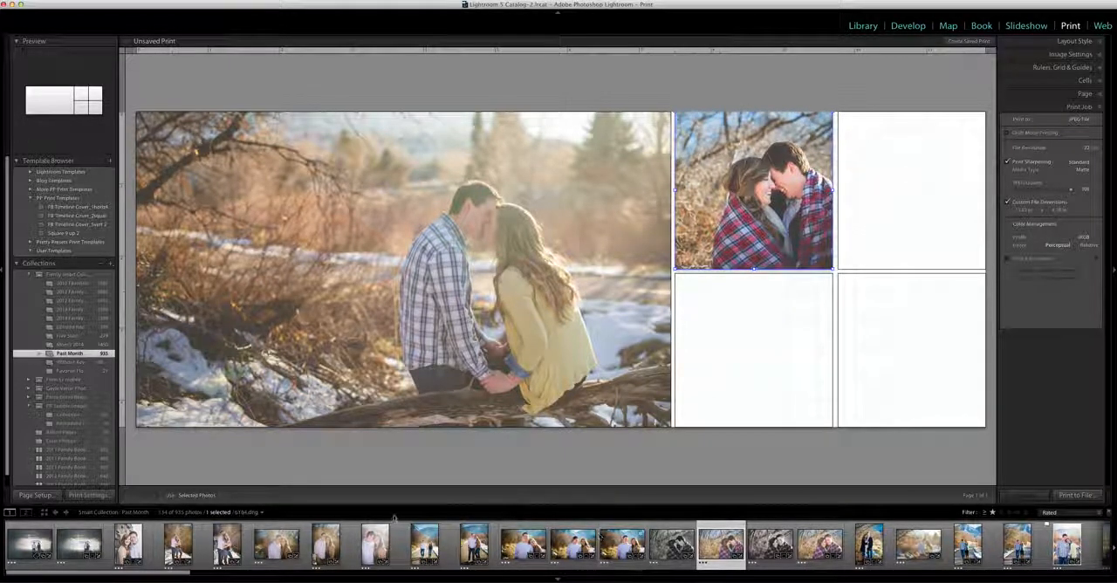
Fill the three remaining small cells with couple photos from the filmstrip
{"action": "left_click", "coordinate": [375, 544]}
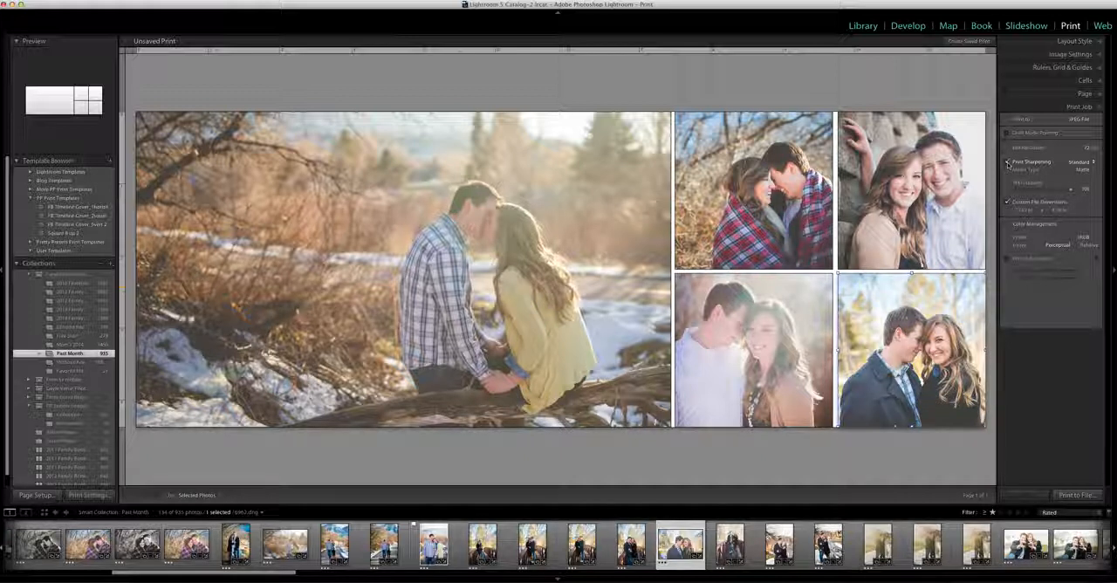
Set Print To to JPEG File and adjust the sharpening and output options
{"action": "left_click", "coordinate": [1009, 161]}
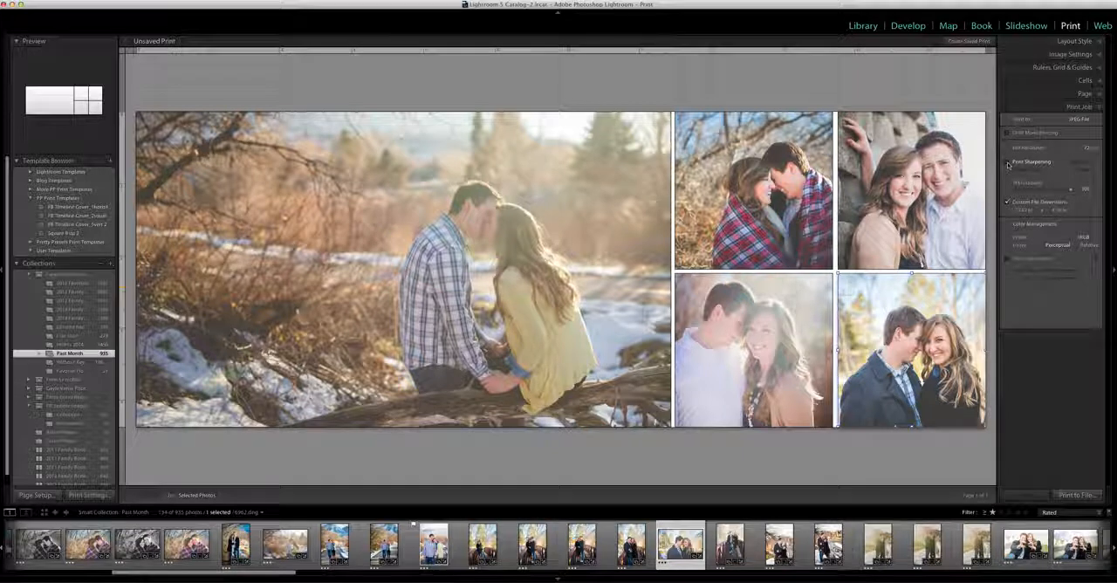
{"action": "left_click", "coordinate": [1008, 161]}
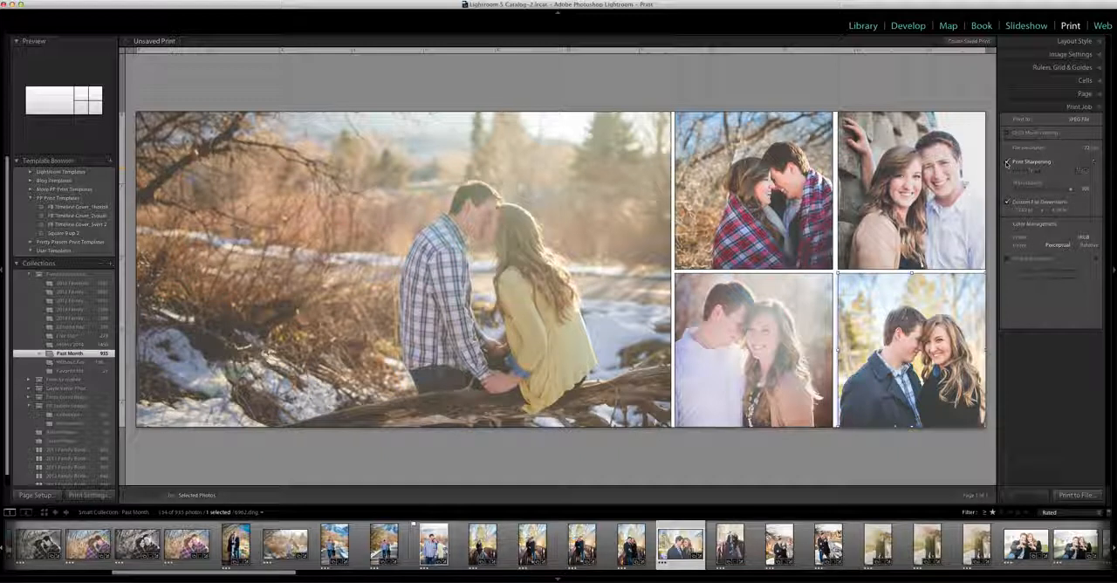
{"action": "left_click", "coordinate": [1009, 165]}
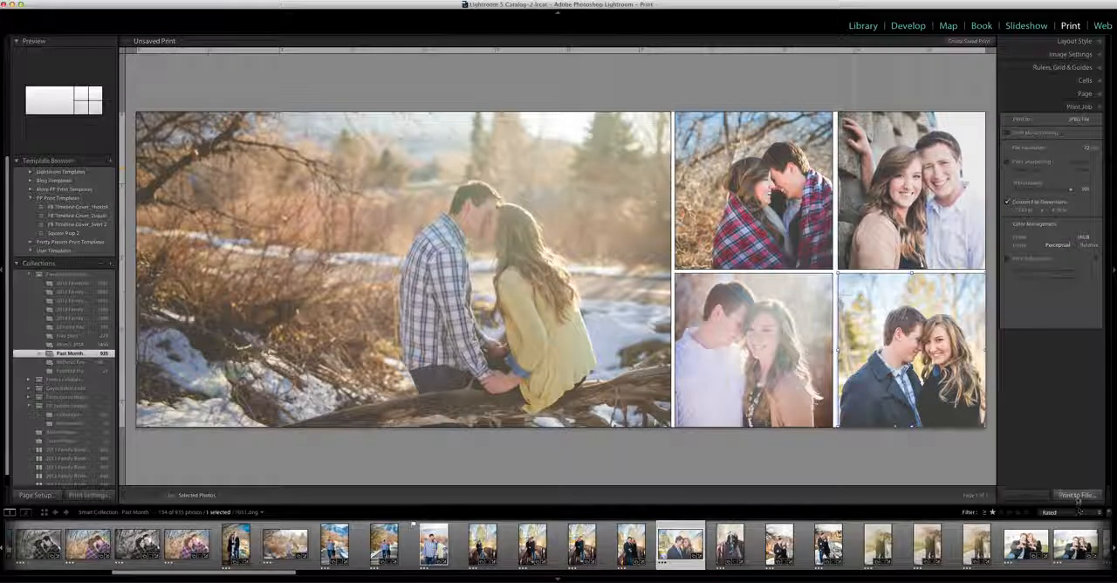
Print to file as 'Facebook Timeline Cover' saved in Downloads
{"action": "left_click", "coordinate": [1077, 495]}
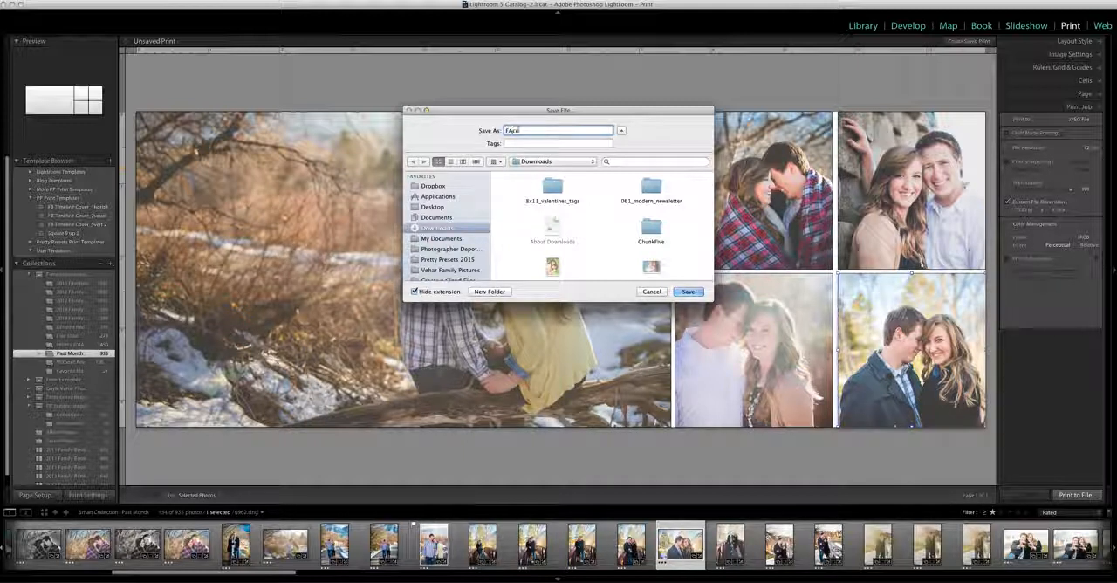
{"action": "type", "text": "Facebook"}
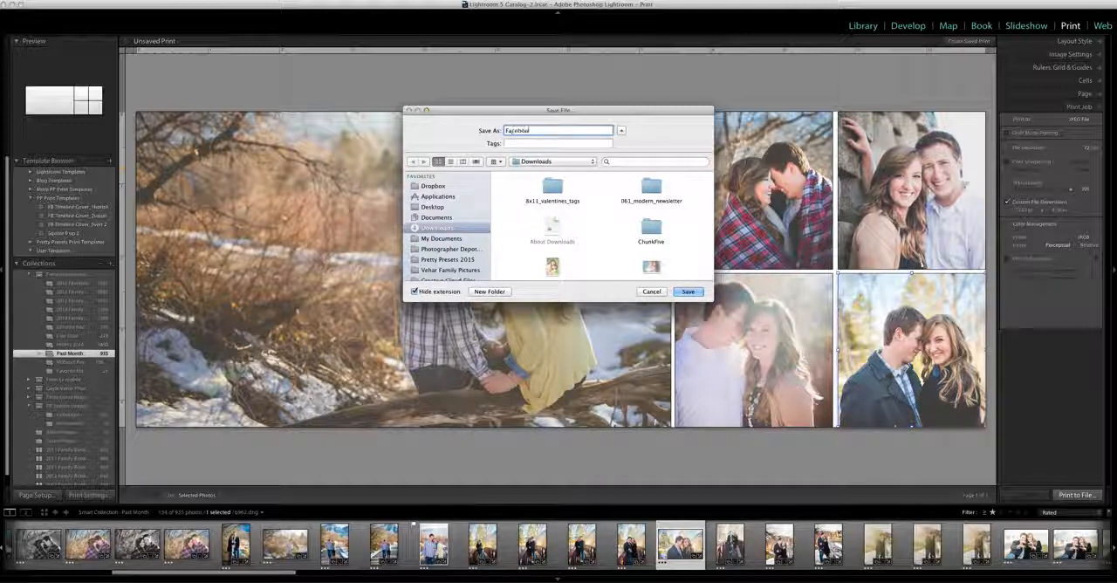
{"action": "type", "text": "Facebook Timeline Cover_1"}
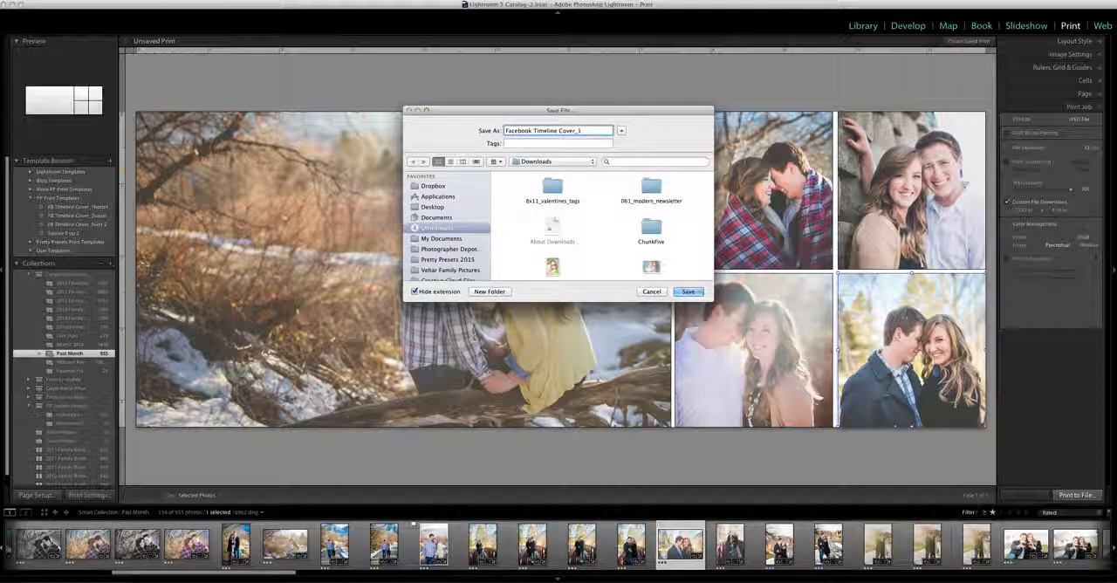
{"action": "left_click", "coordinate": [688, 292]}
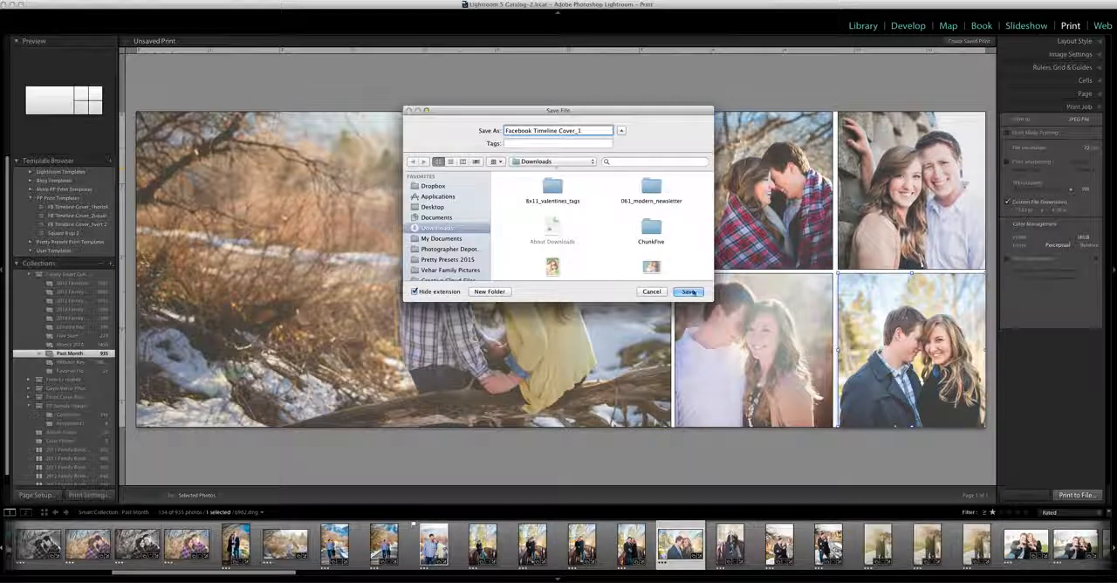
{"action": "left_click", "coordinate": [688, 292]}
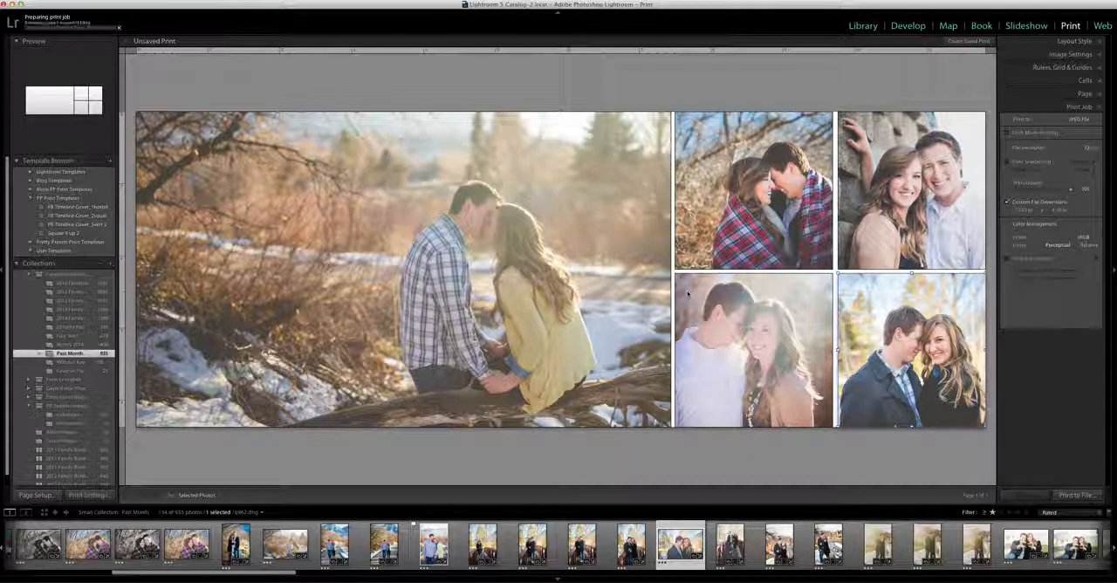